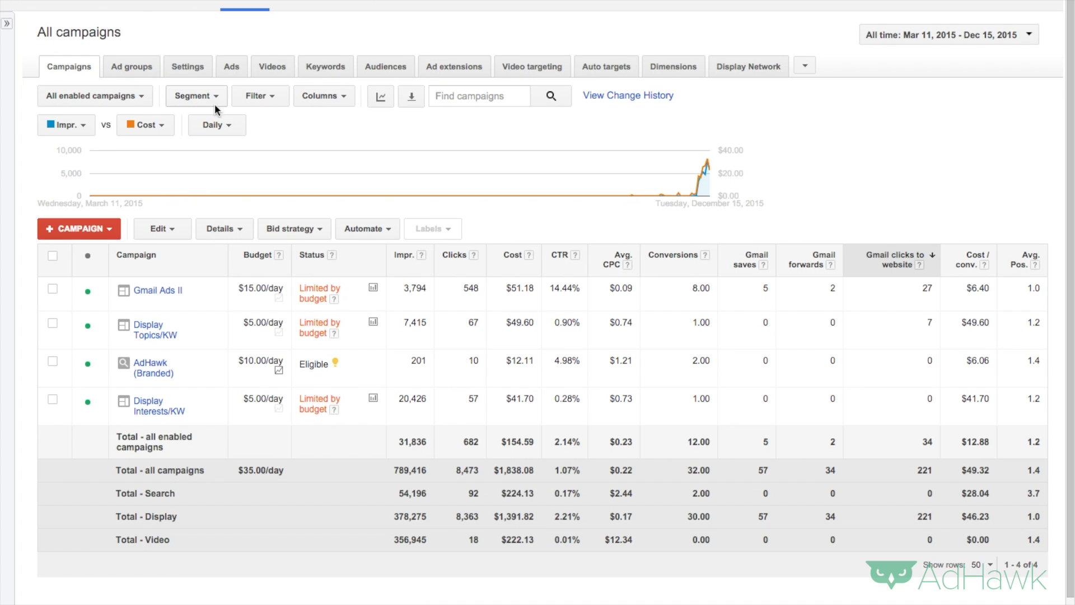
Segment the campaigns table by Top vs. Other and review the per-network rows
left_click(196, 95)
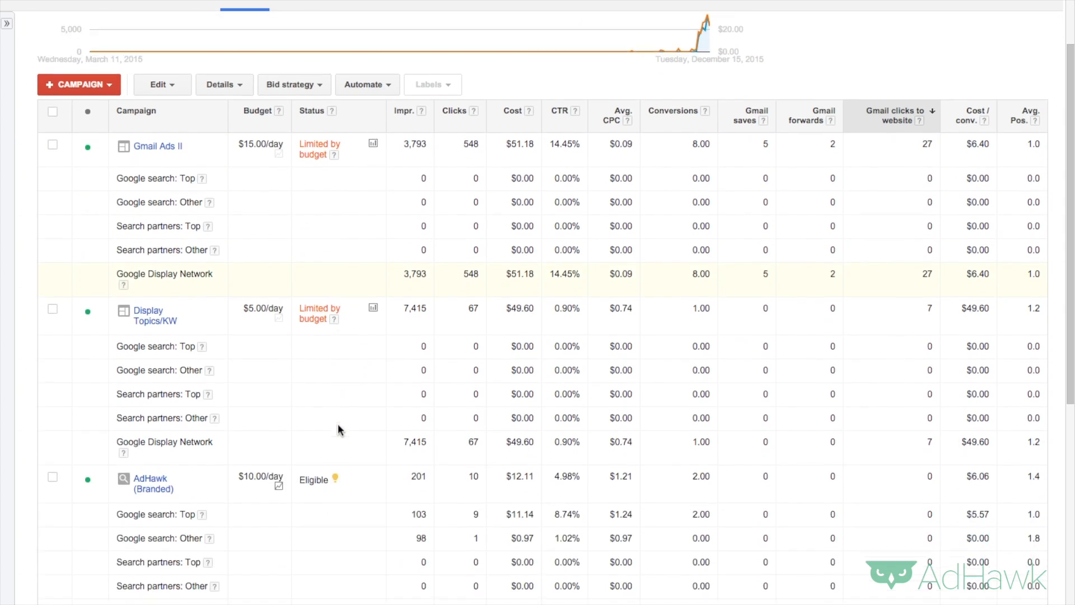
scroll("down", 3)
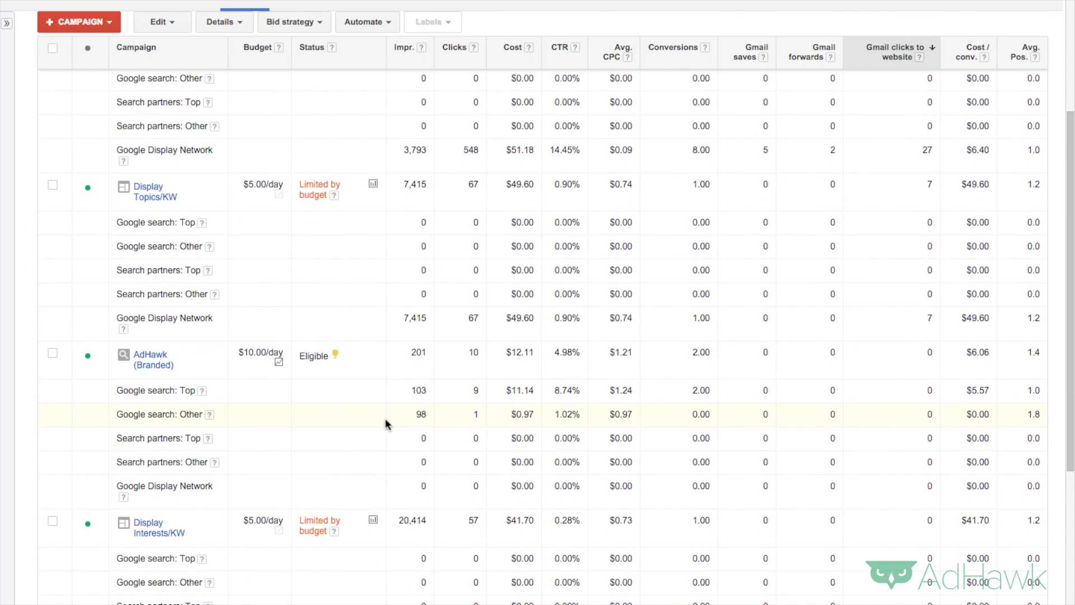
mouse_move(386, 396)
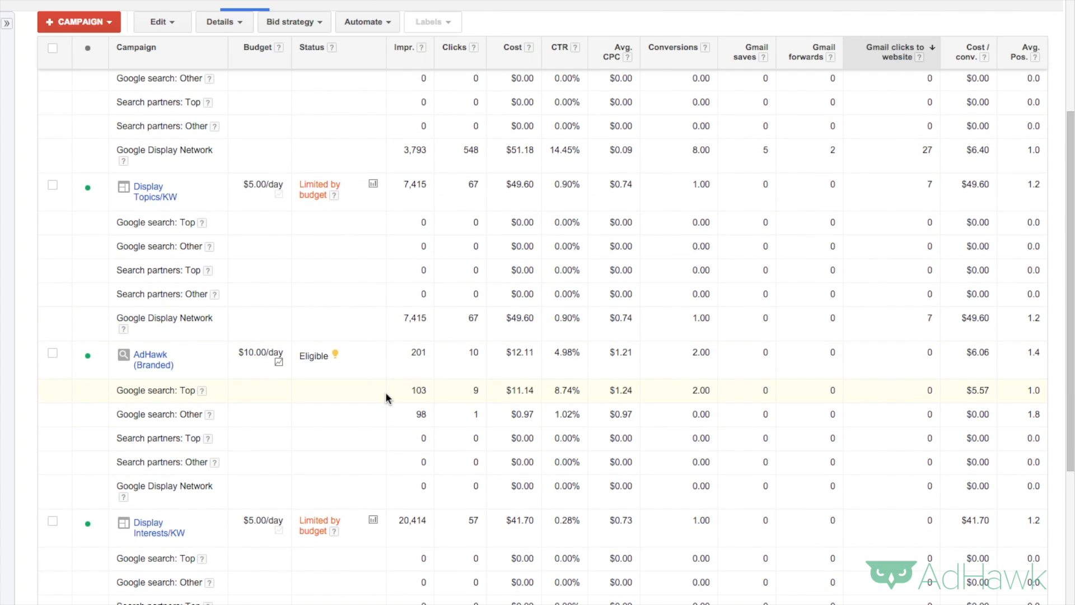